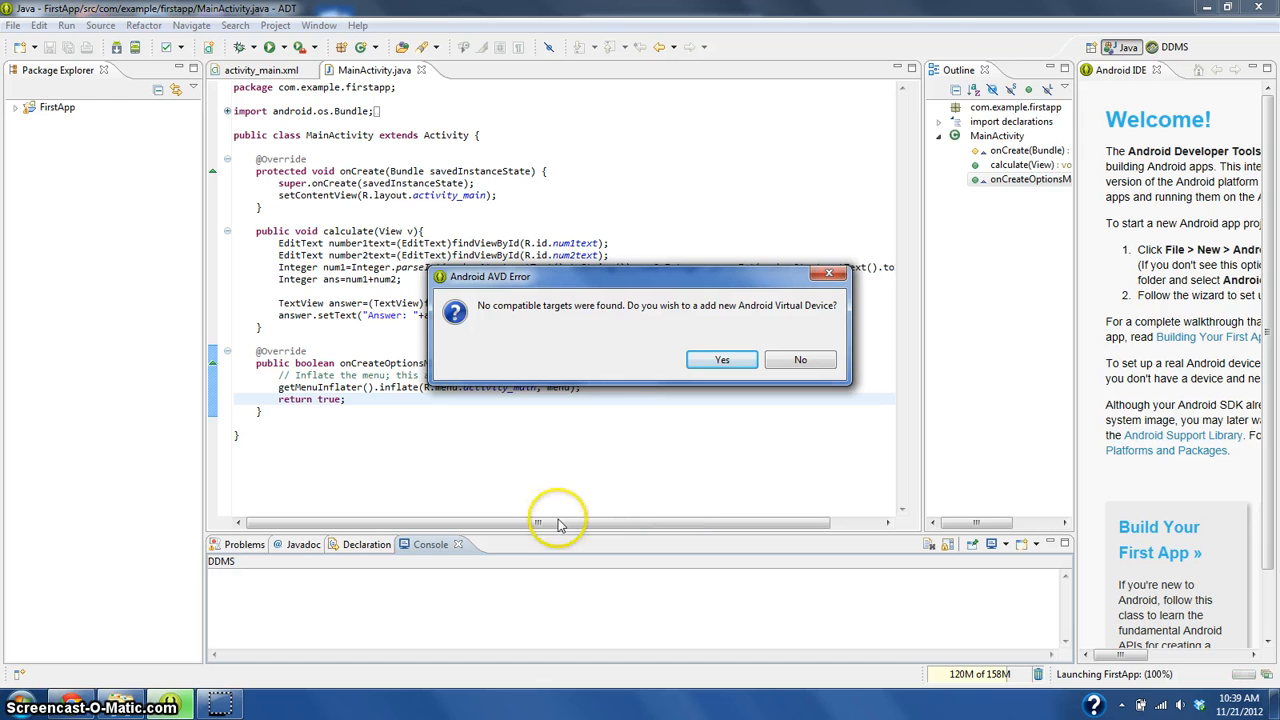
mouse_move(620, 294)
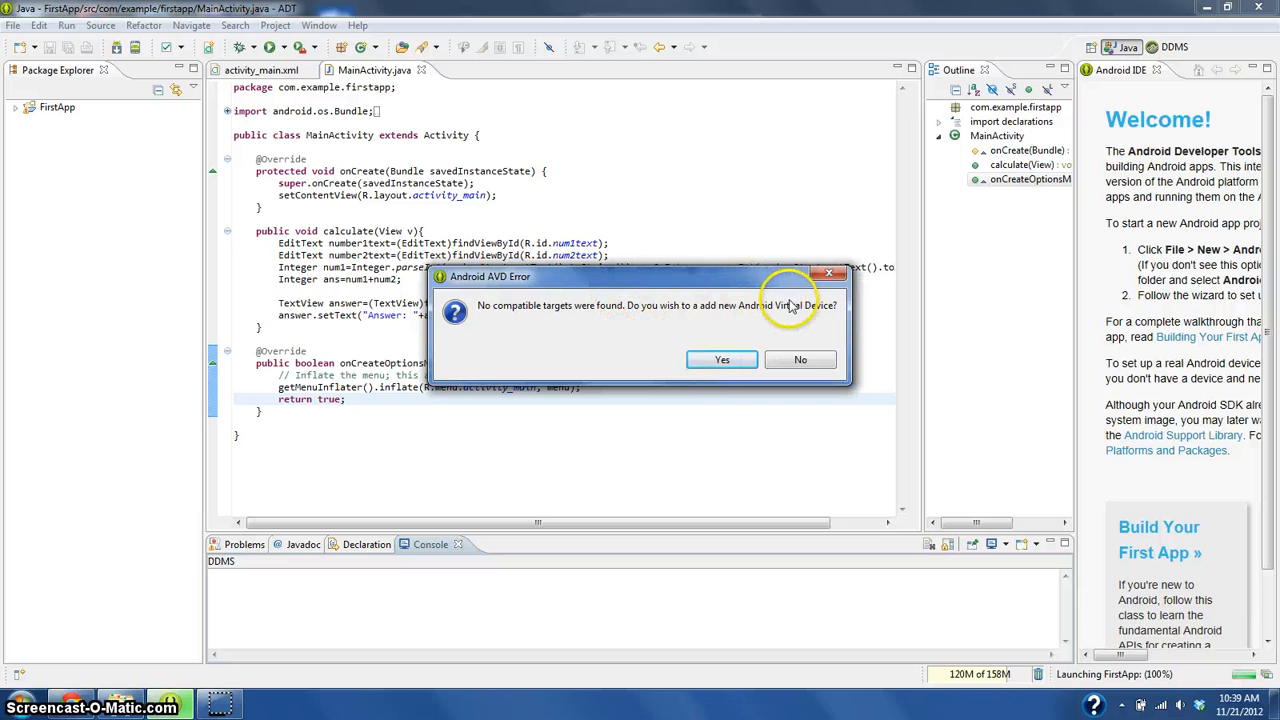
mouse_move(756, 336)
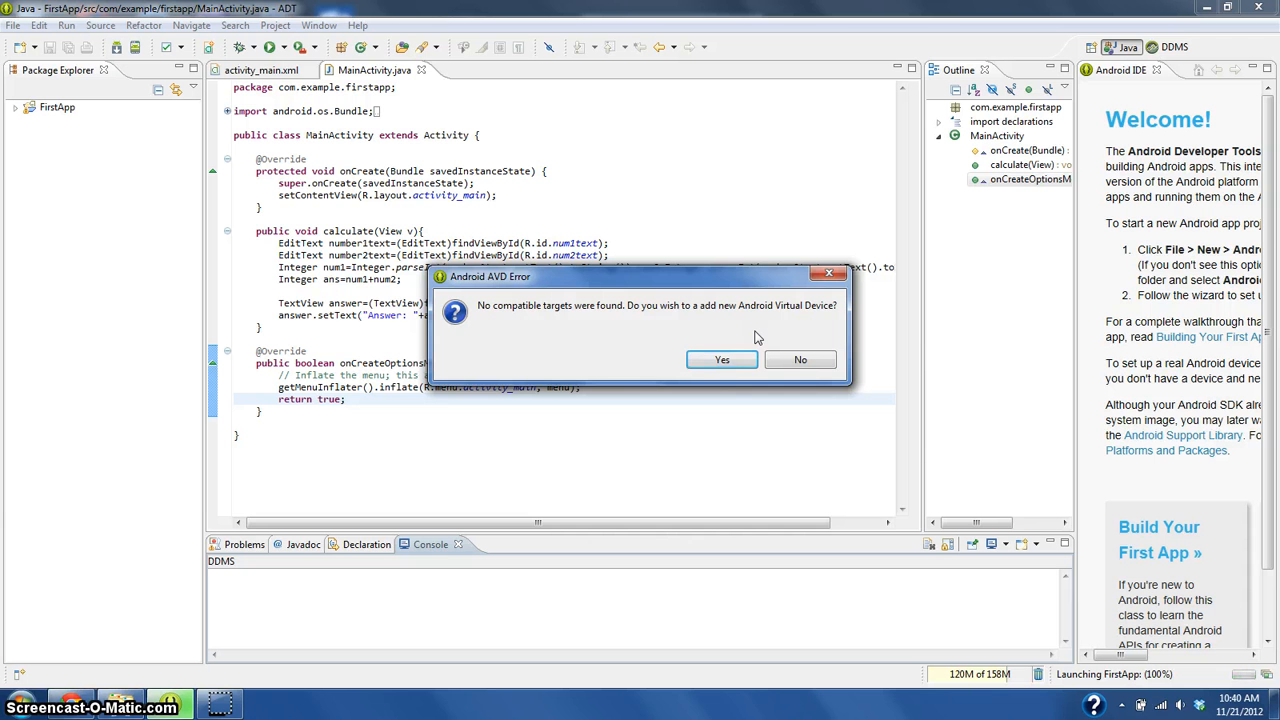
- Answer Yes in the AVD Error dialog so the Virtual Device Manager appears
click(722, 360)
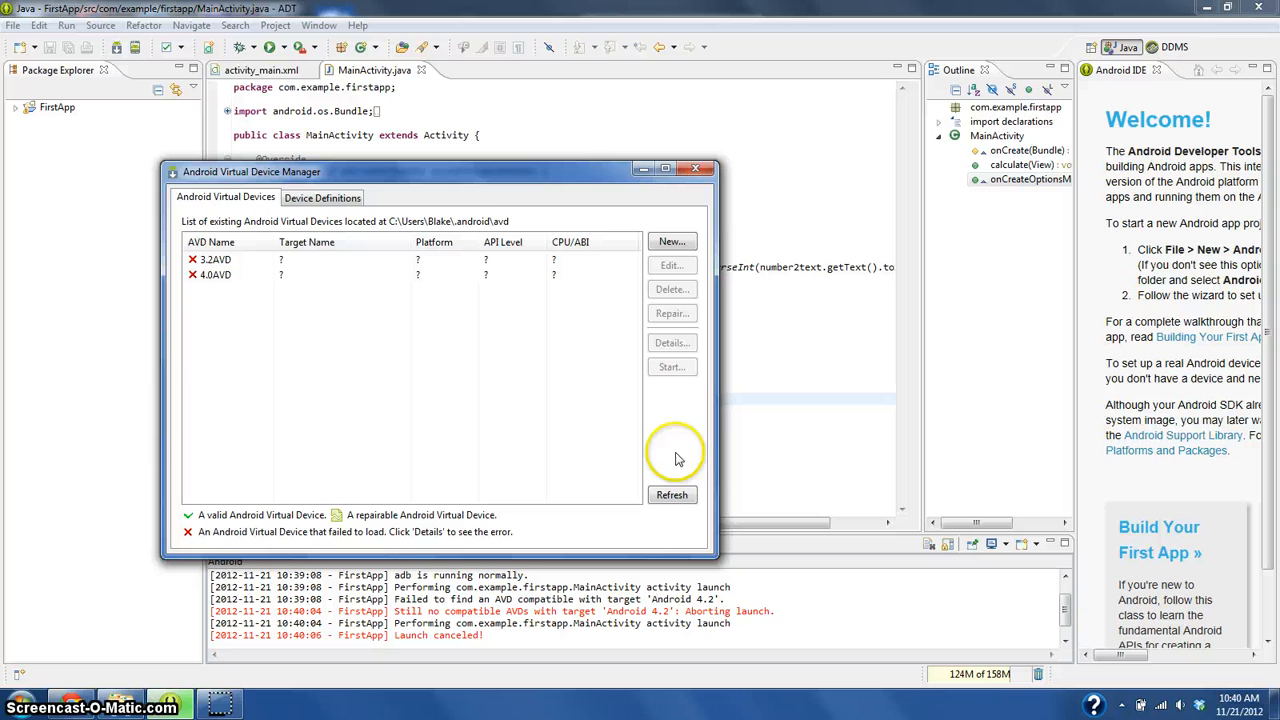
- Define a new Nexus 7 device named 4.2VD targeting Android 4.2 with RAM 512
click(672, 240)
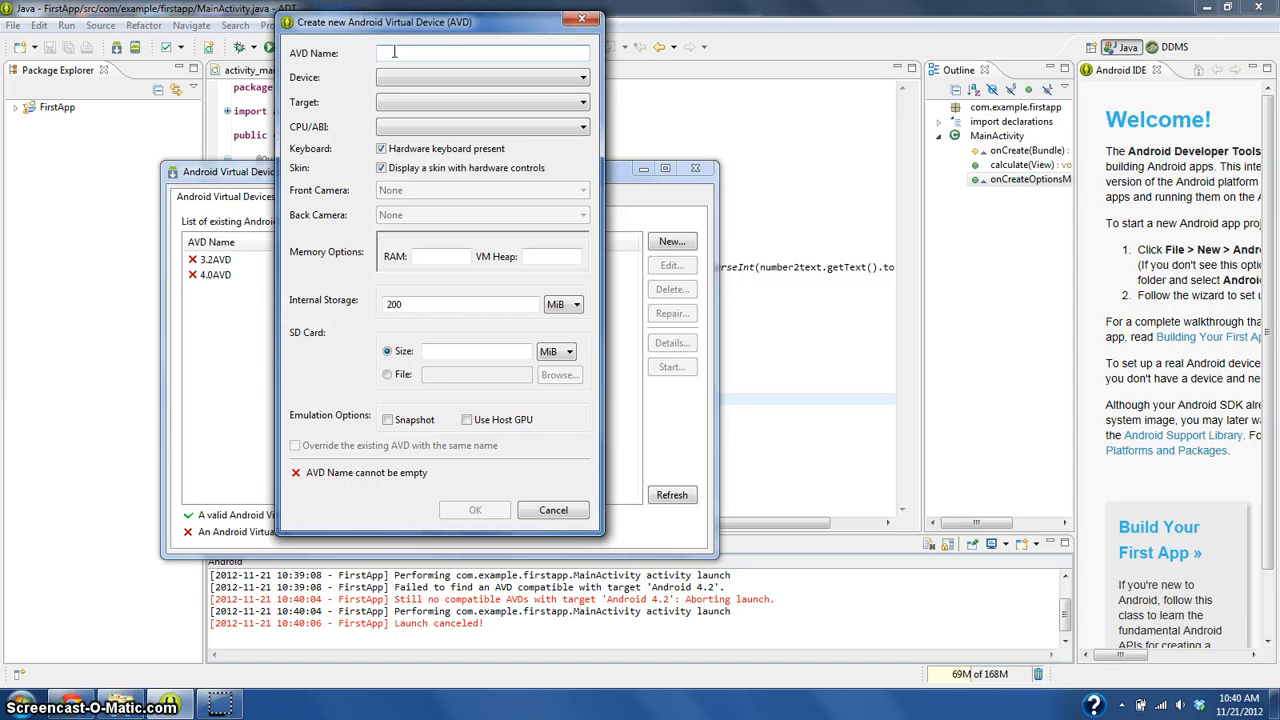
text(4.)
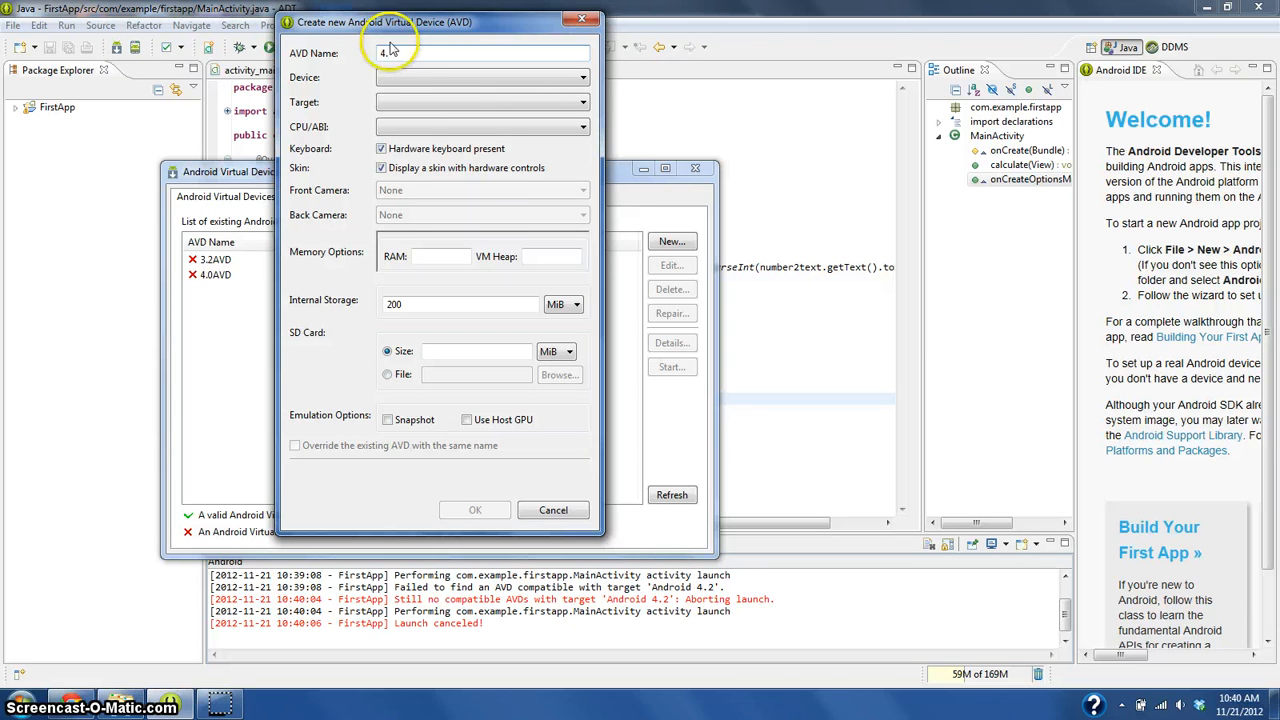
click(582, 102)
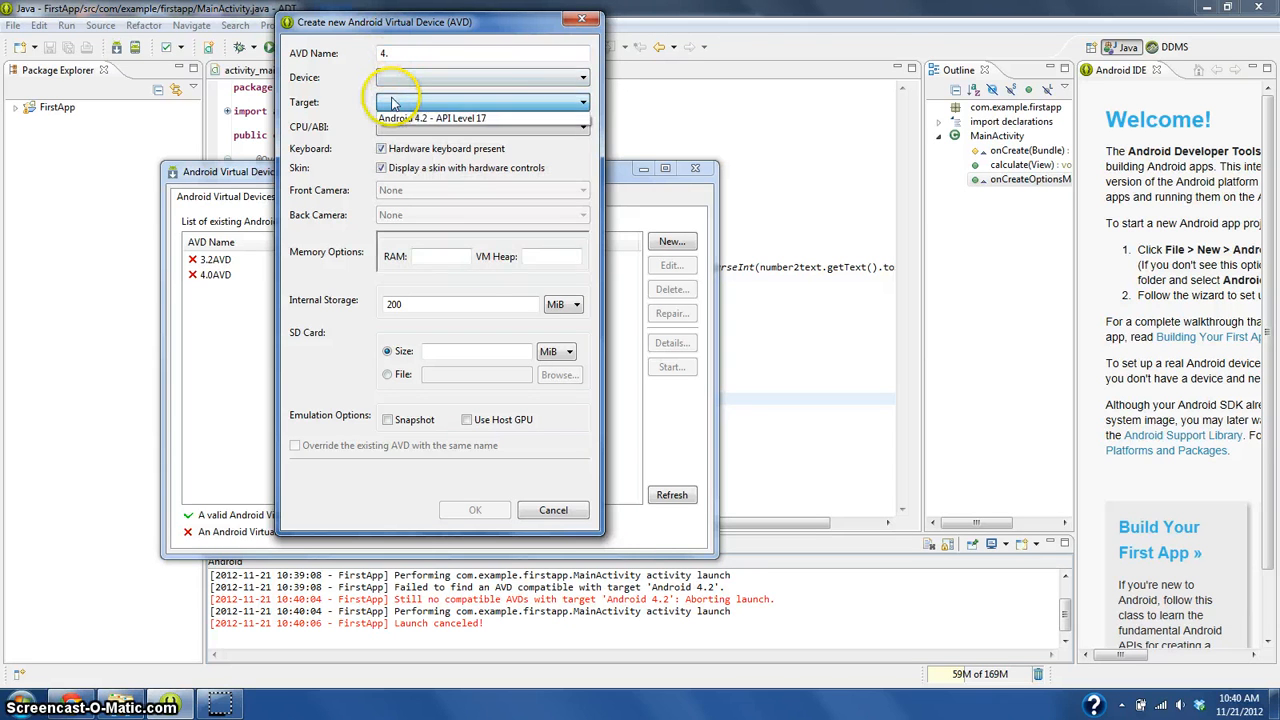
text(2)
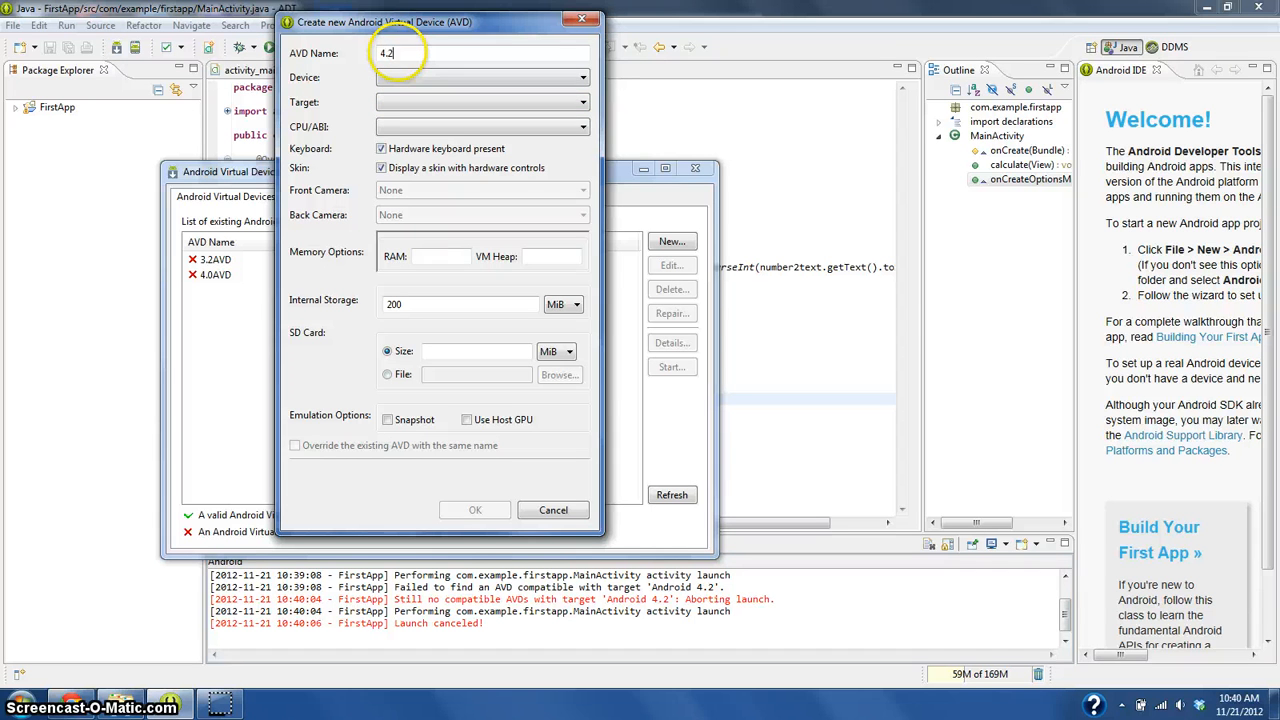
text(VD)
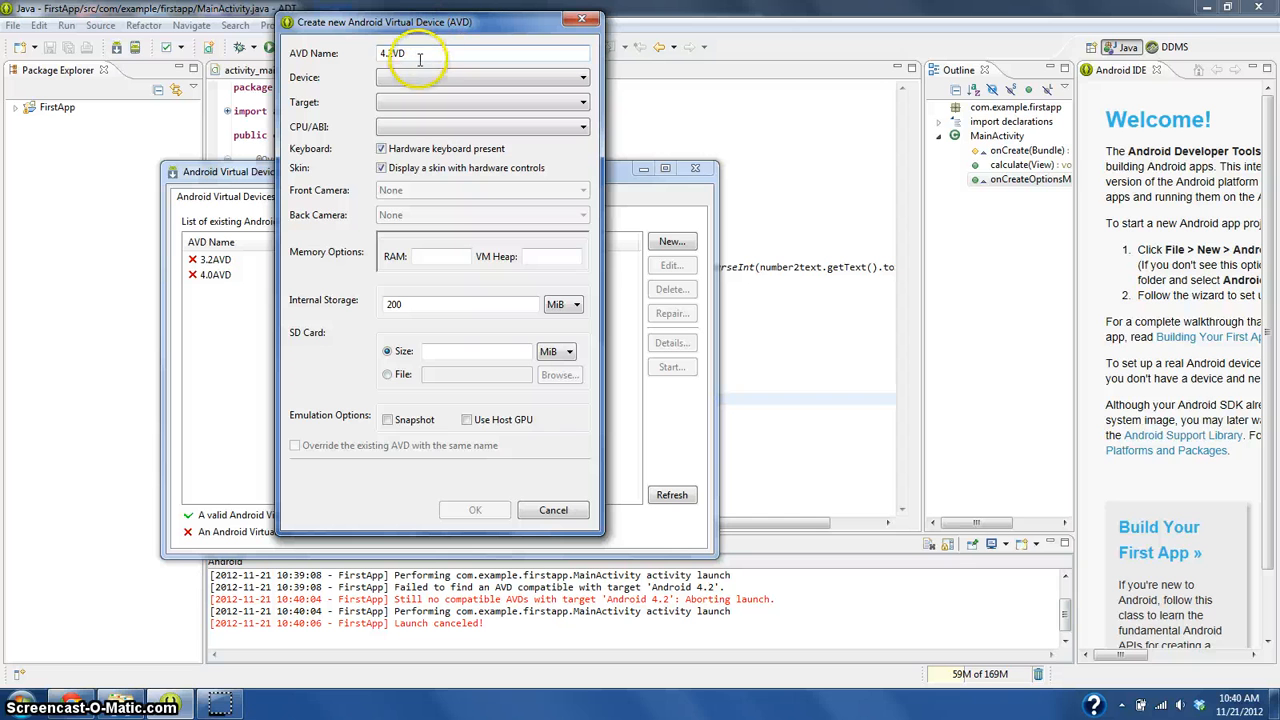
click(584, 76)
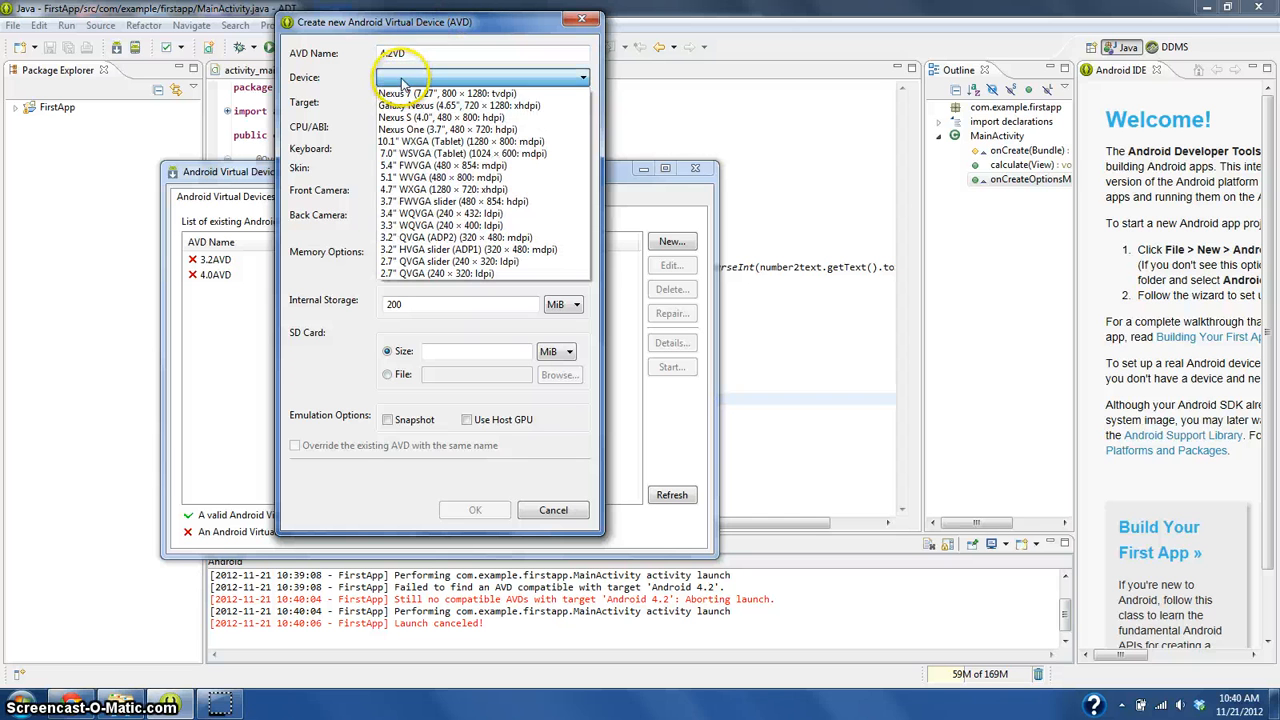
click(450, 94)
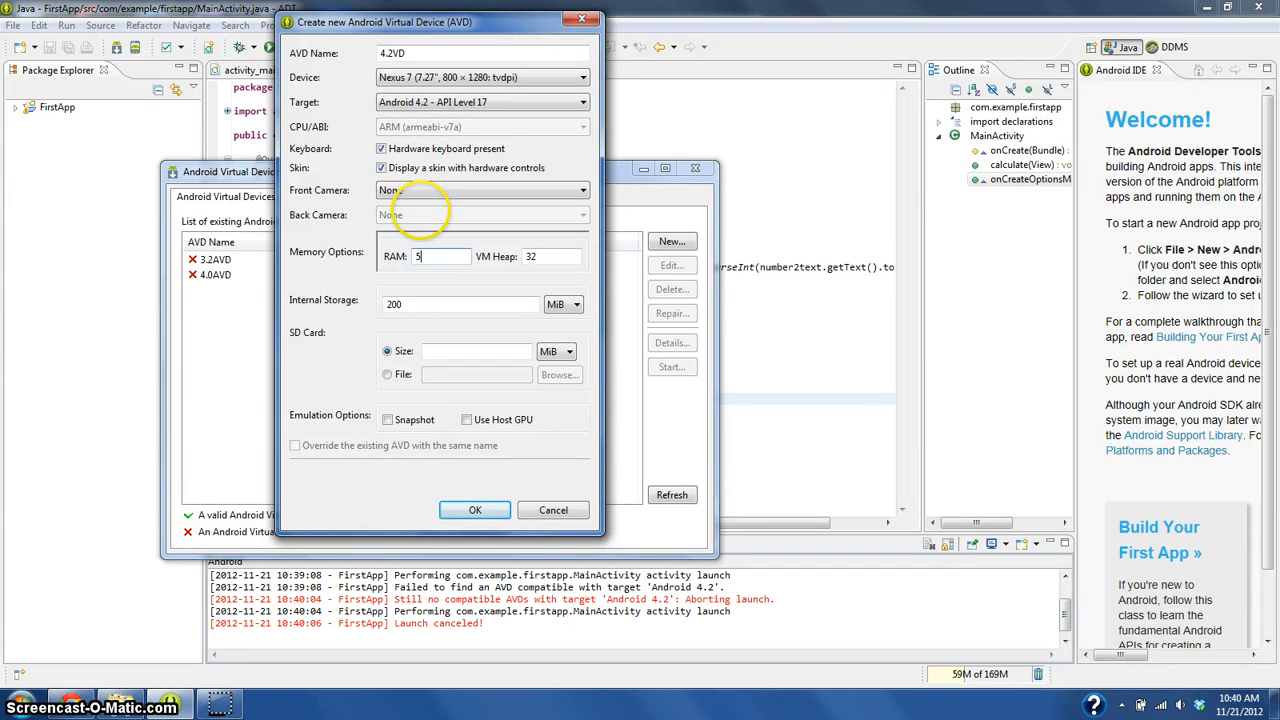
text(512)
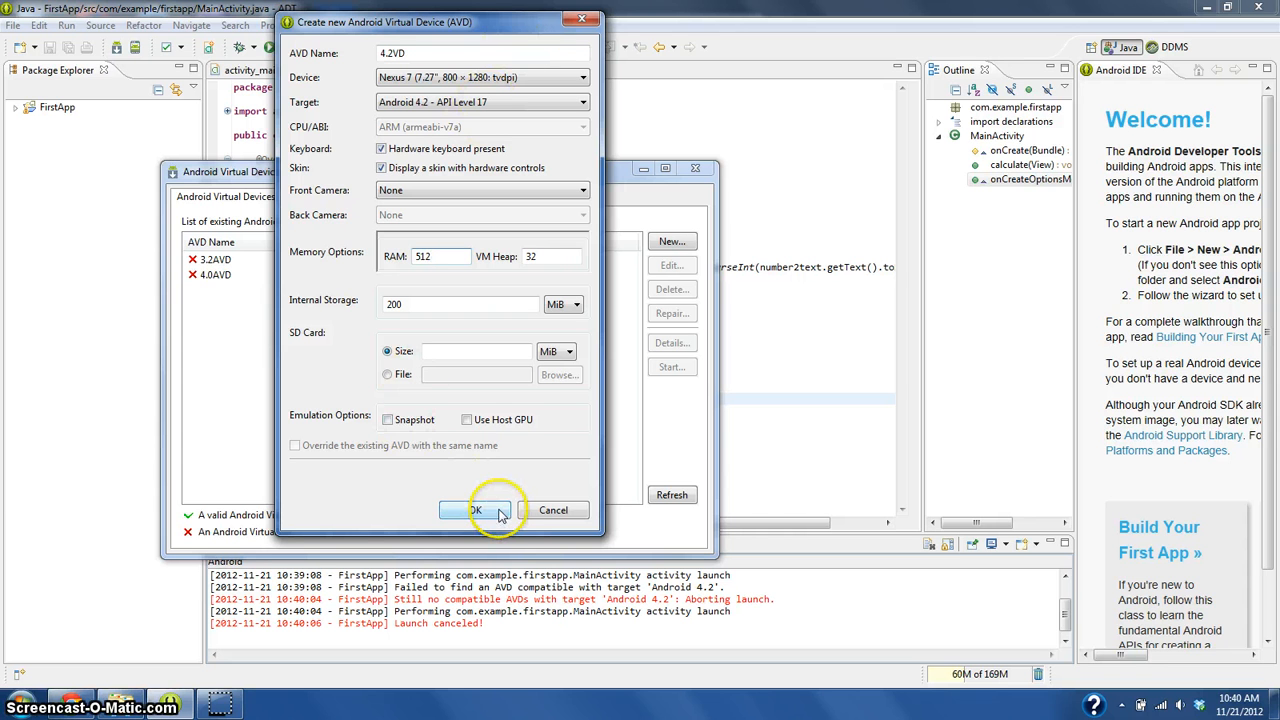
- Confirm creating 4.2VD and close the Virtual Device Manager to return to the code
click(476, 510)
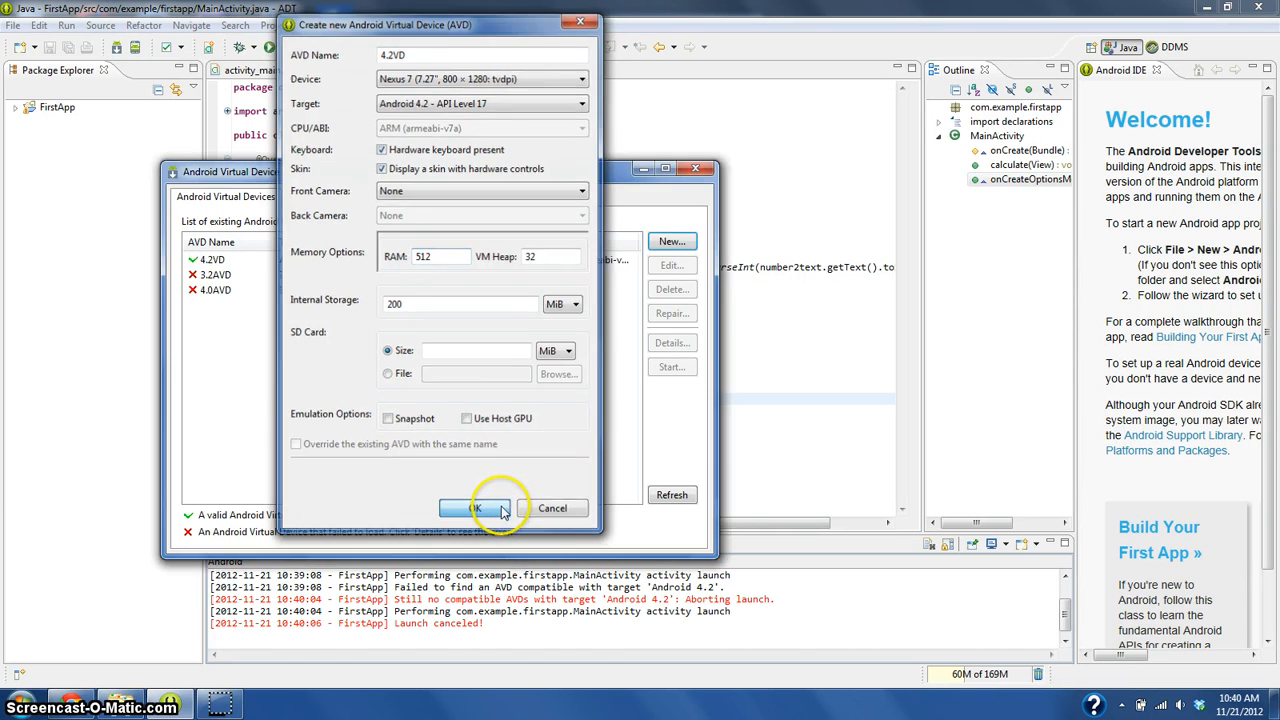
click(474, 508)
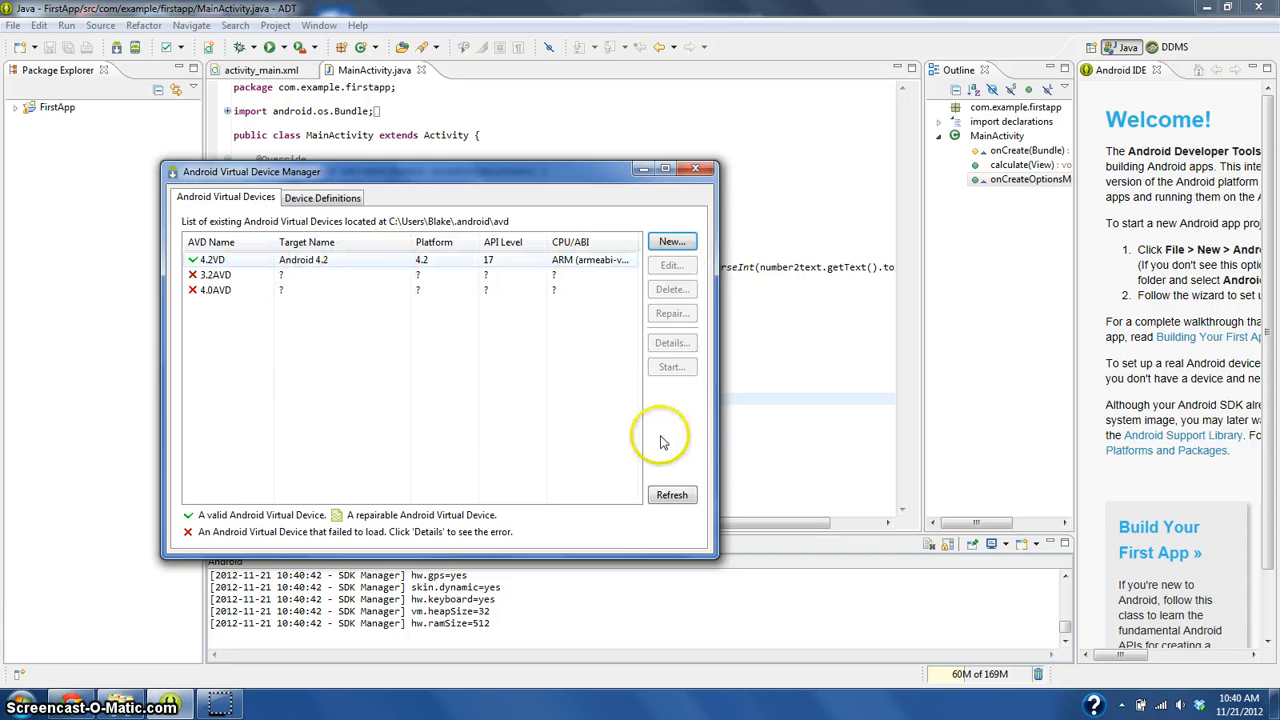
click(696, 168)
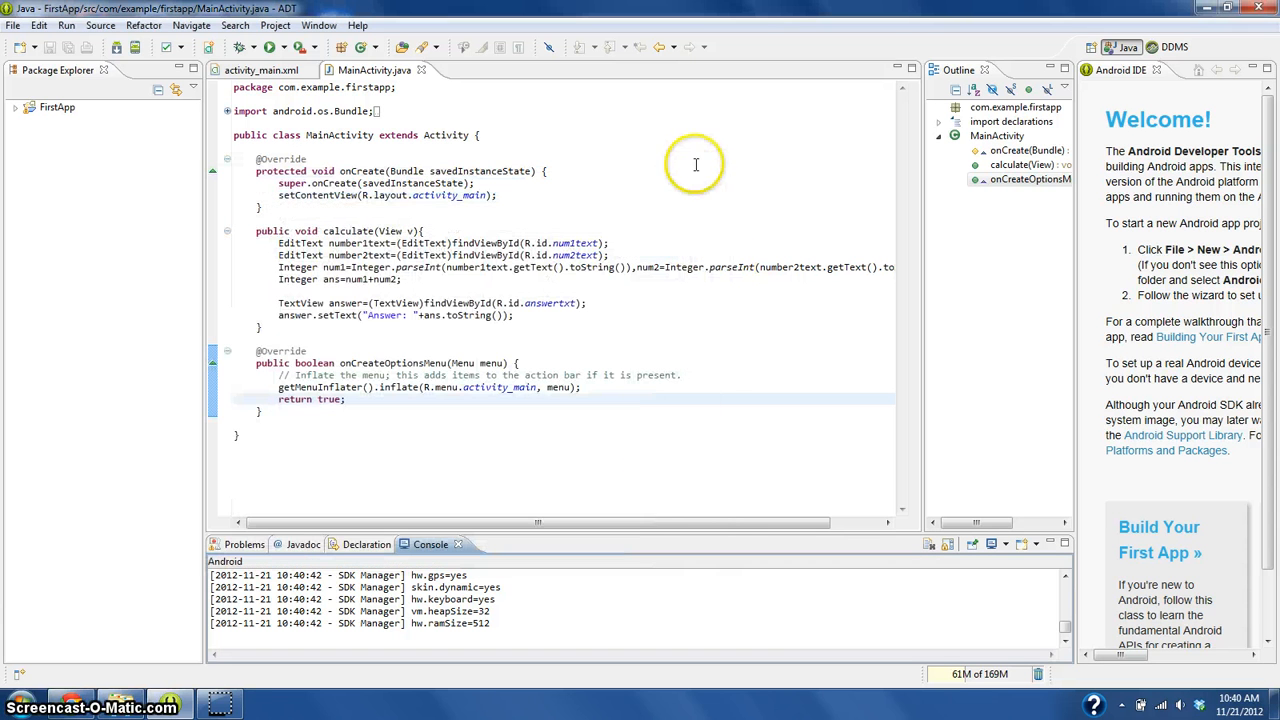
mouse_move(270, 48)
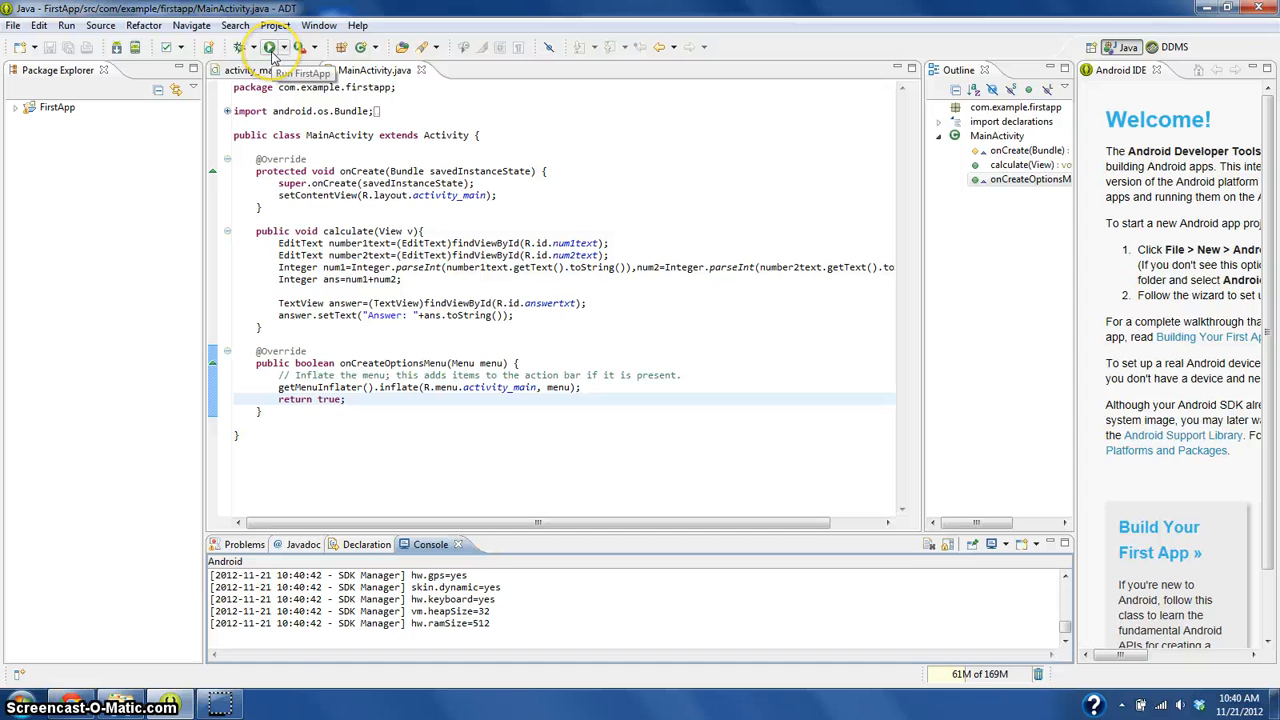
- Run FirstApp so it launches on the 4.2VD emulator
click(268, 48)
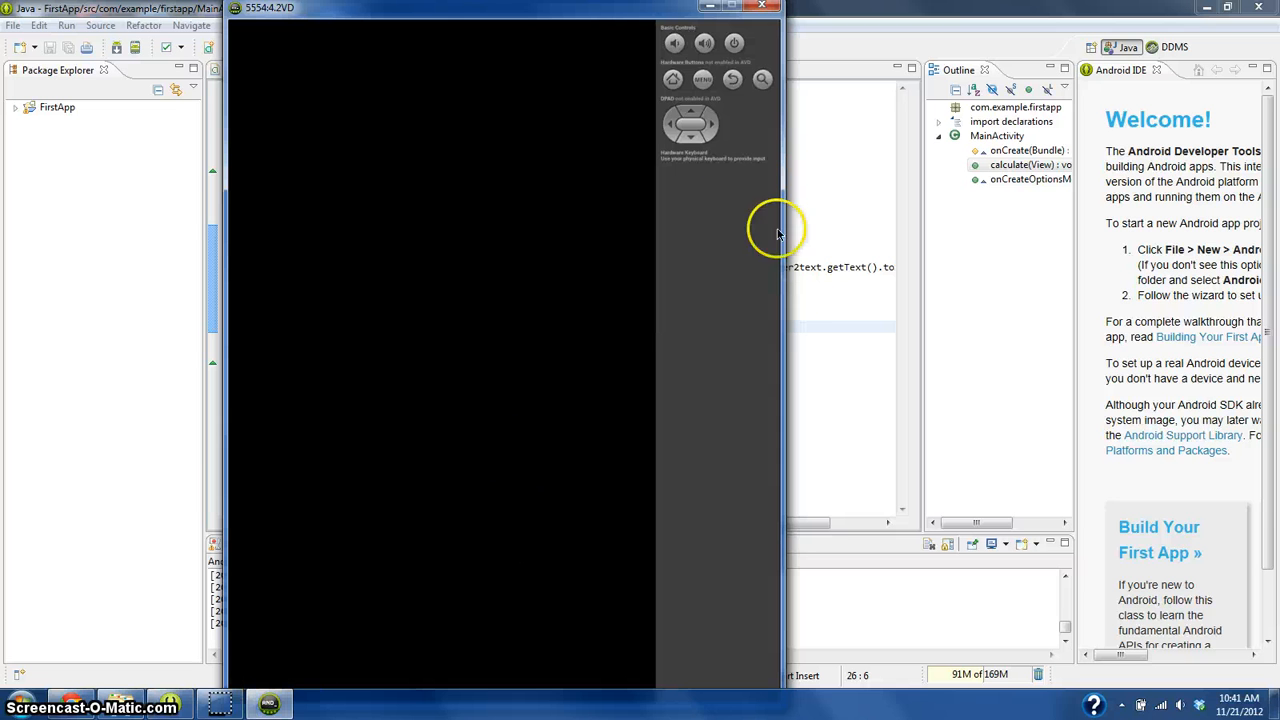
mouse_move(412, 450)
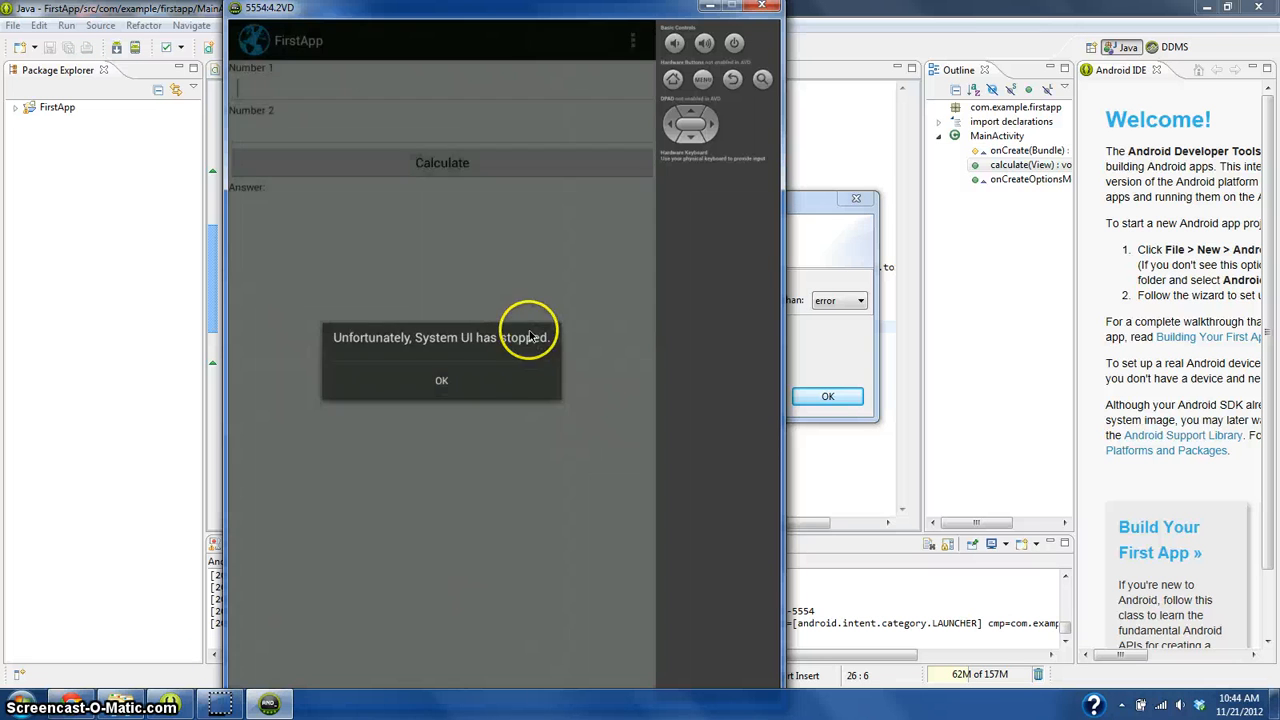
- Dismiss the System UI stopped message and accept automatic logcat monitoring
click(440, 380)
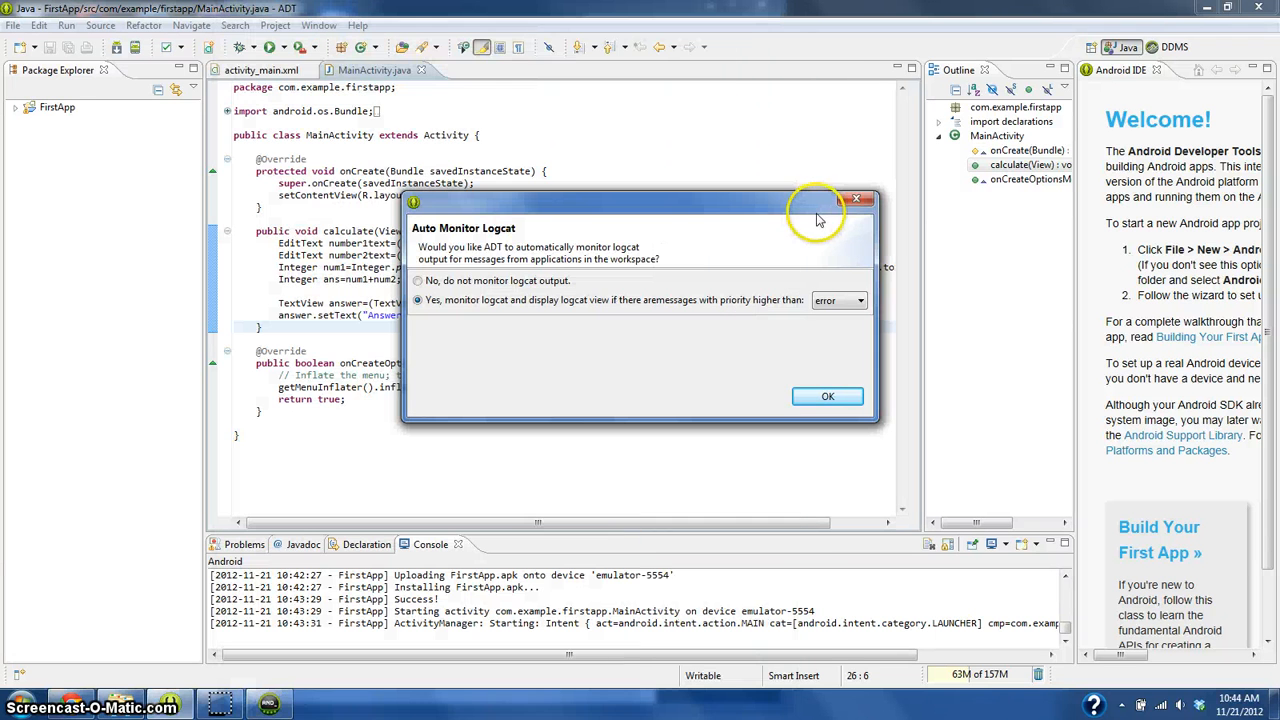
mouse_move(520, 328)
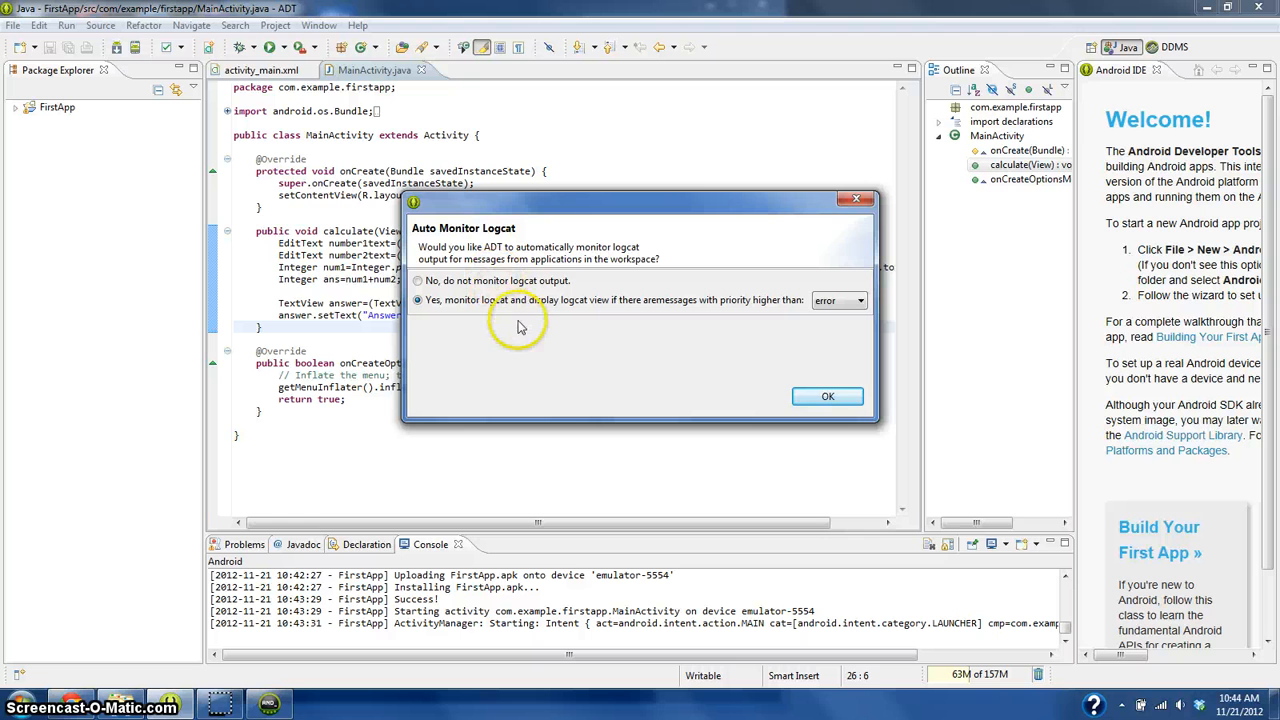
mouse_move(698, 304)
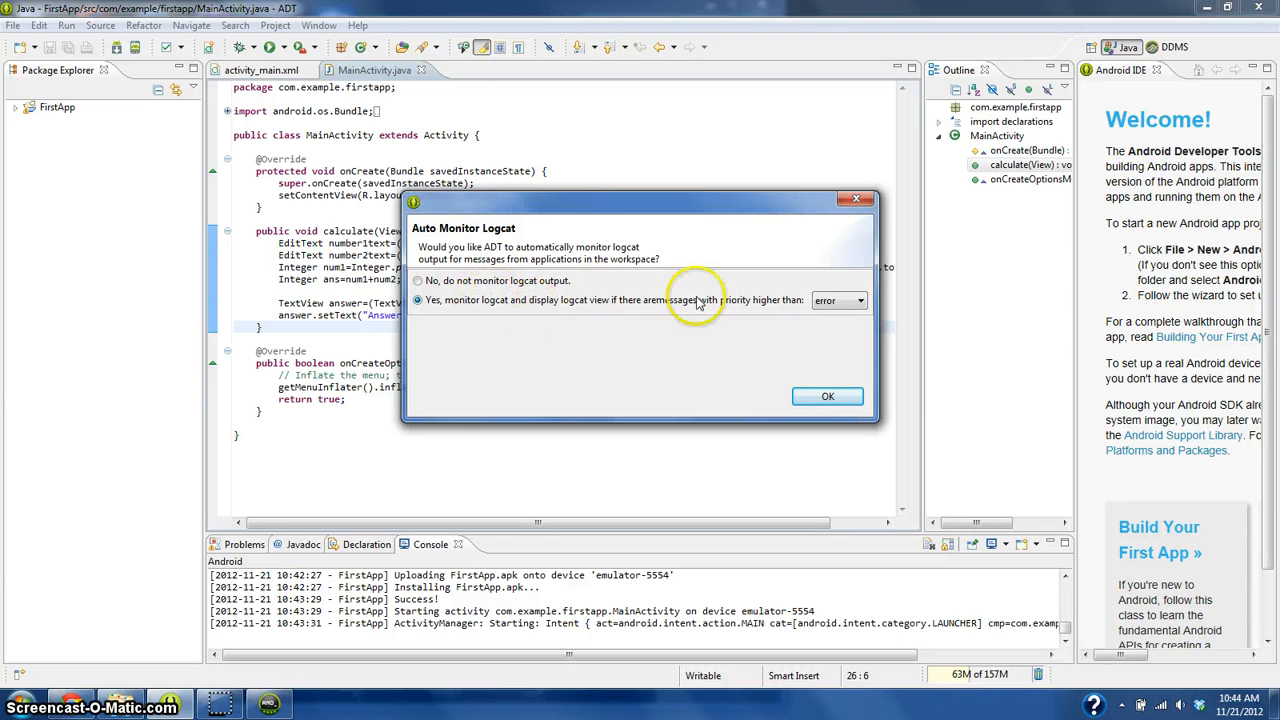
click(828, 396)
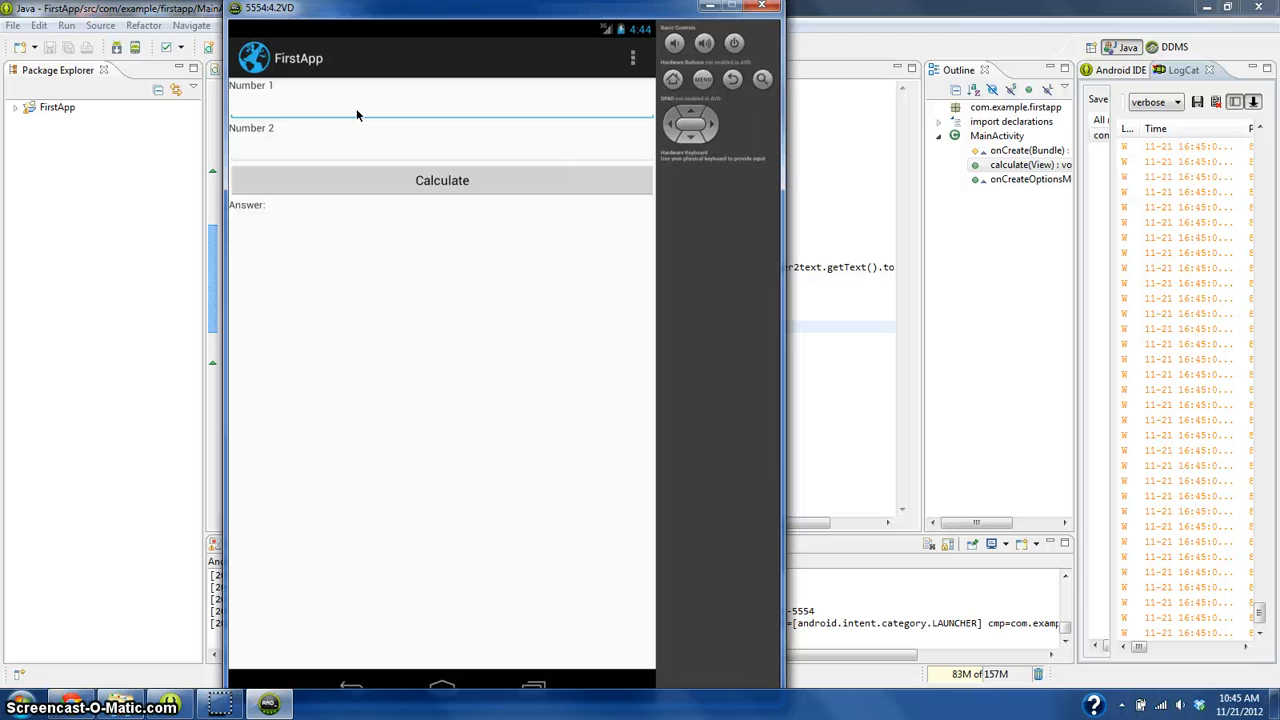
mouse_move(544, 444)
text(0)
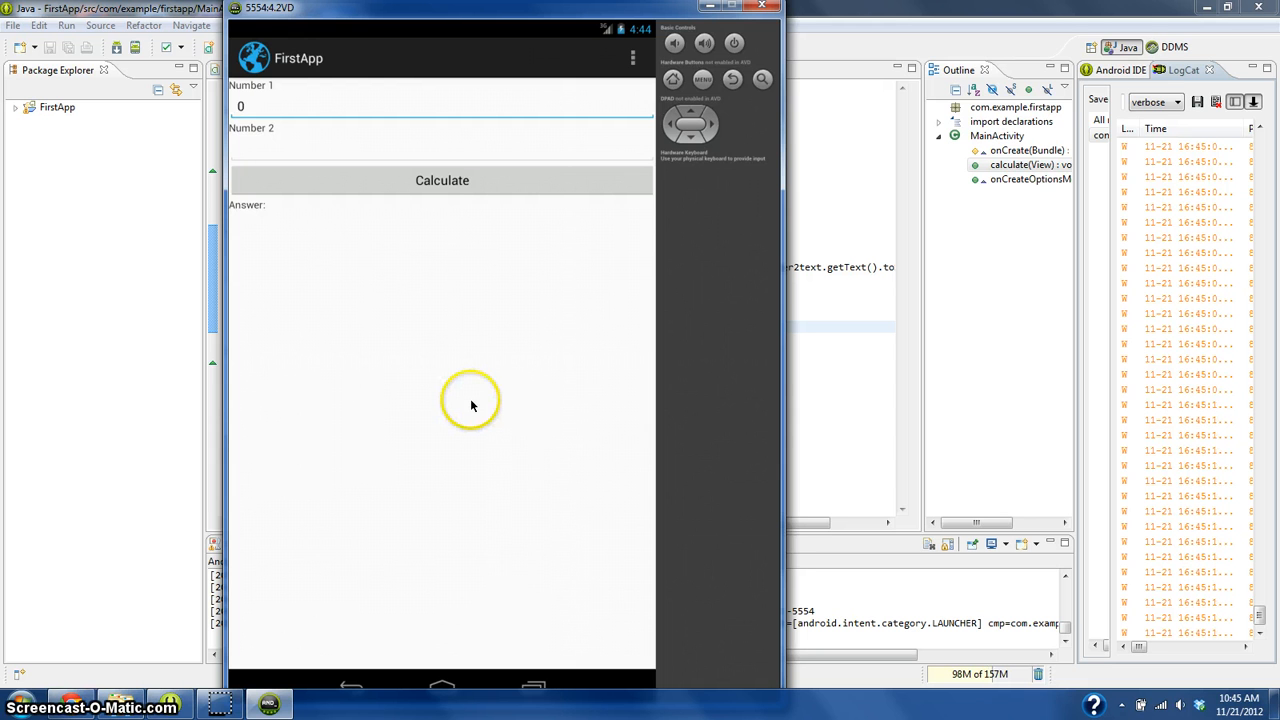
- Enter 40 as Number 1 and 40 as Number 2 and calculate to get Answer: 80
click(440, 106)
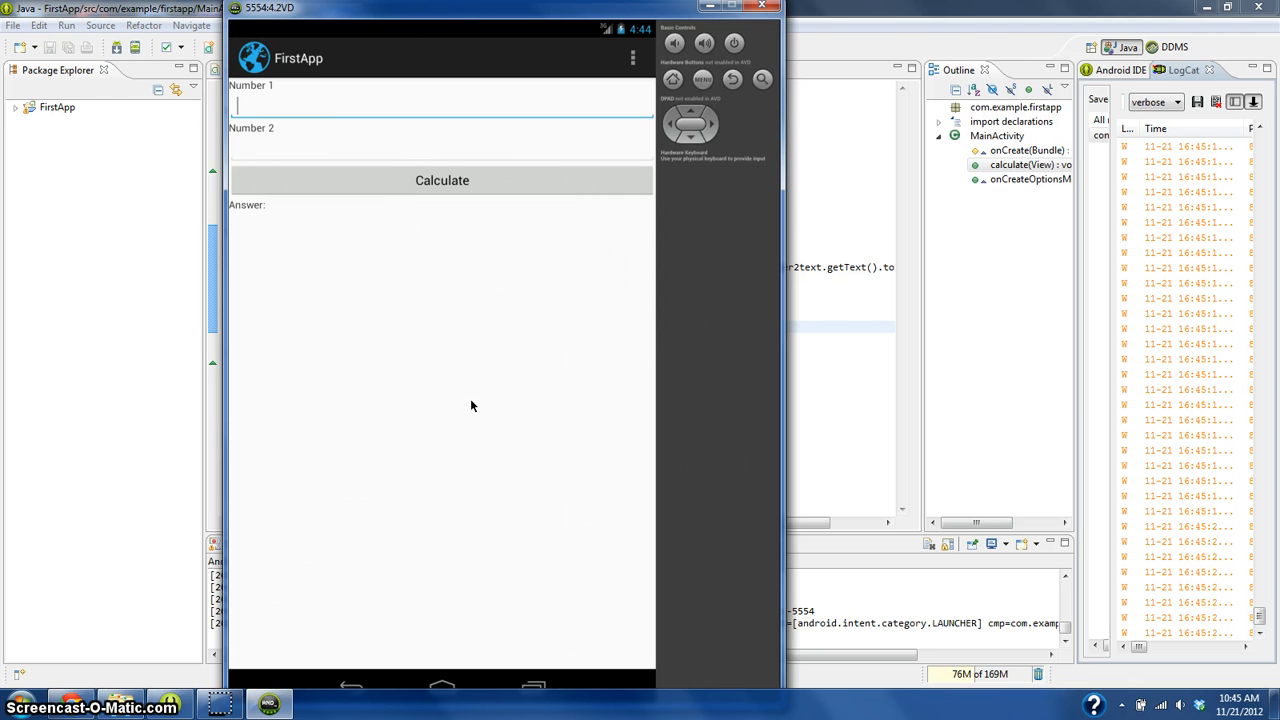
text(40)
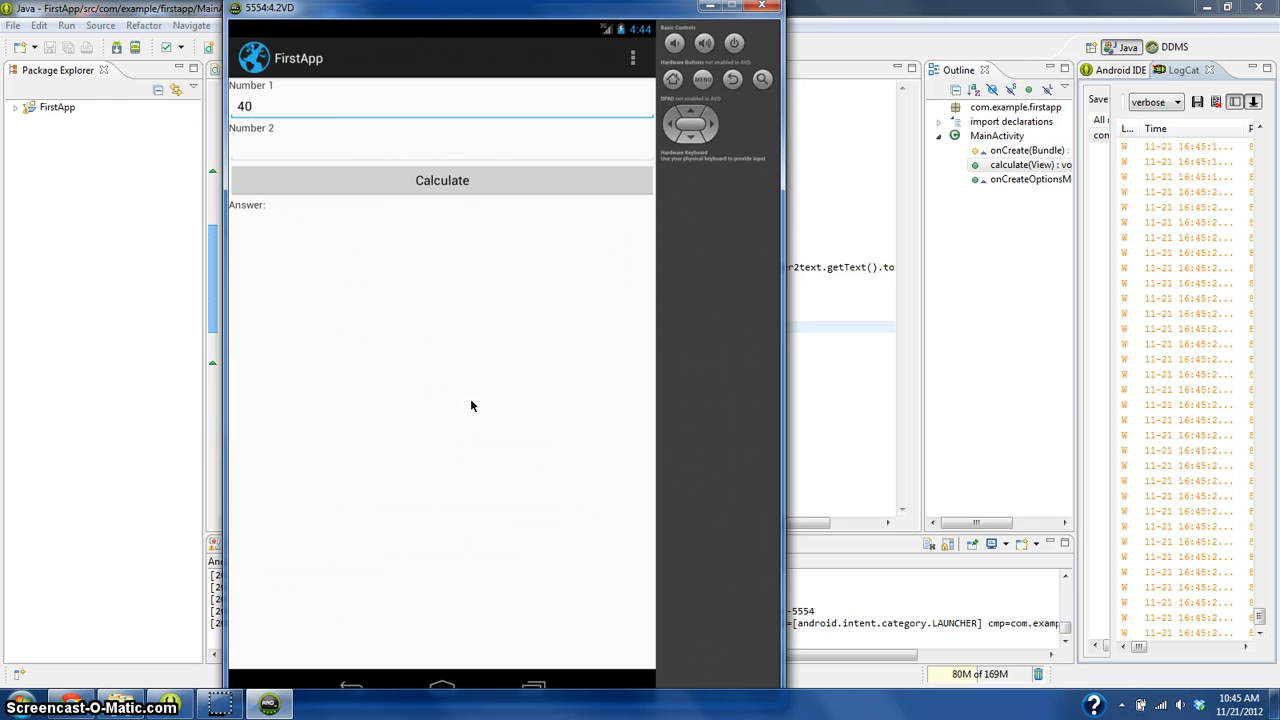
click(442, 144)
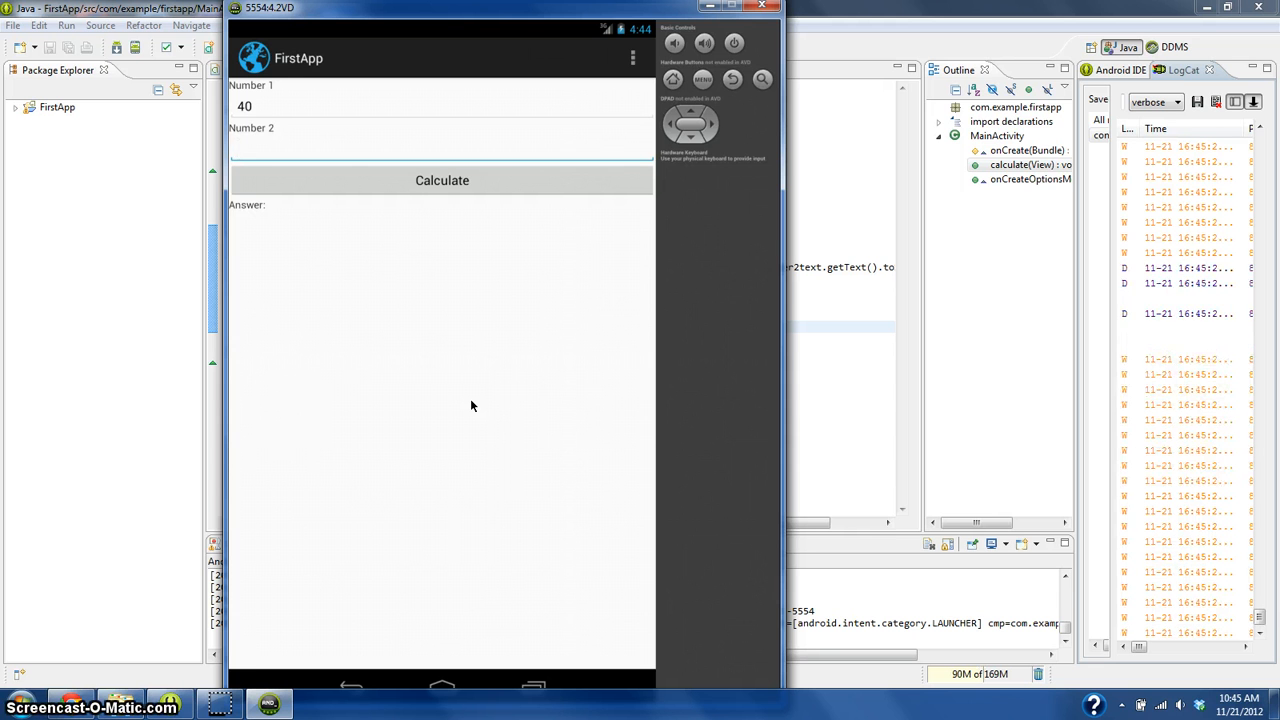
text(40)
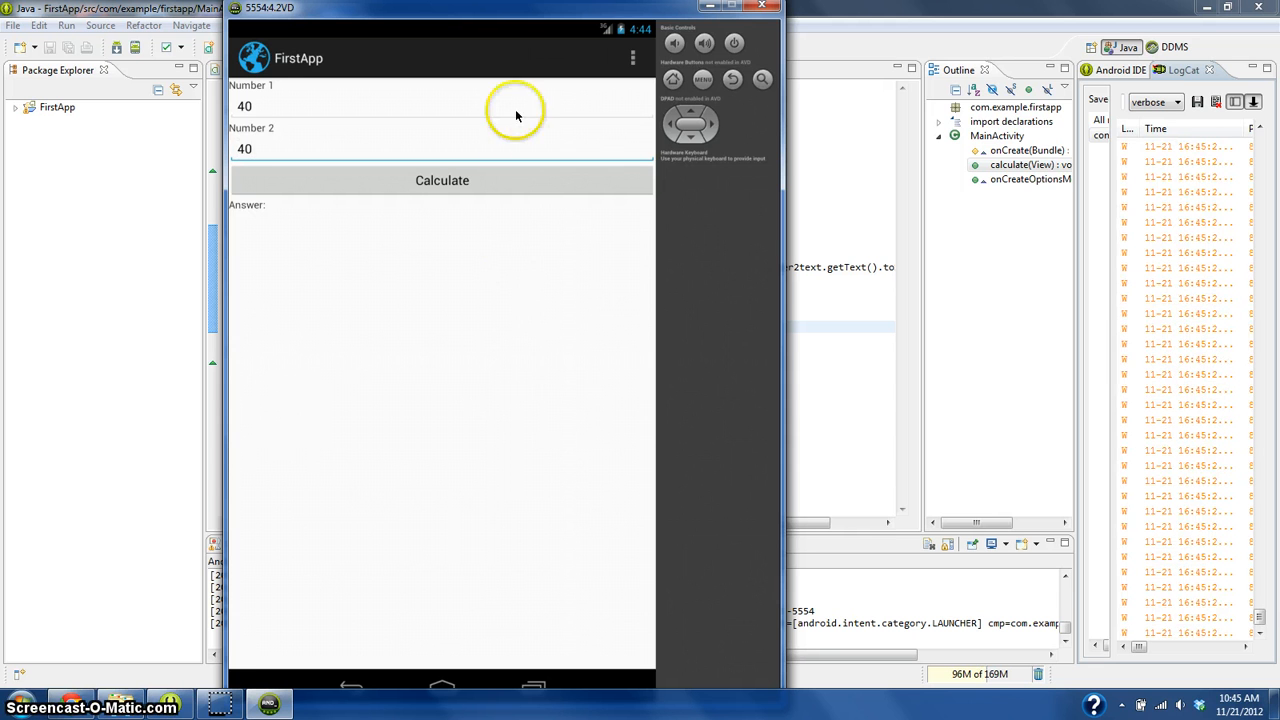
click(442, 180)
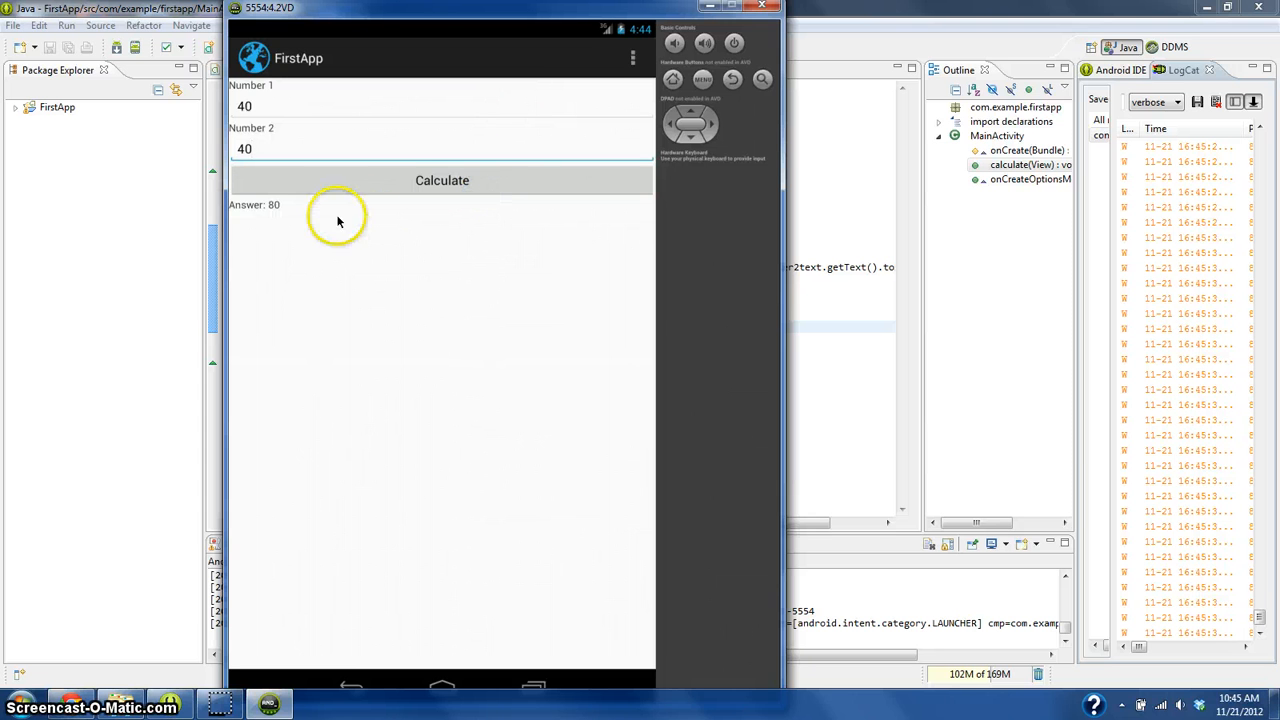
mouse_move(280, 210)
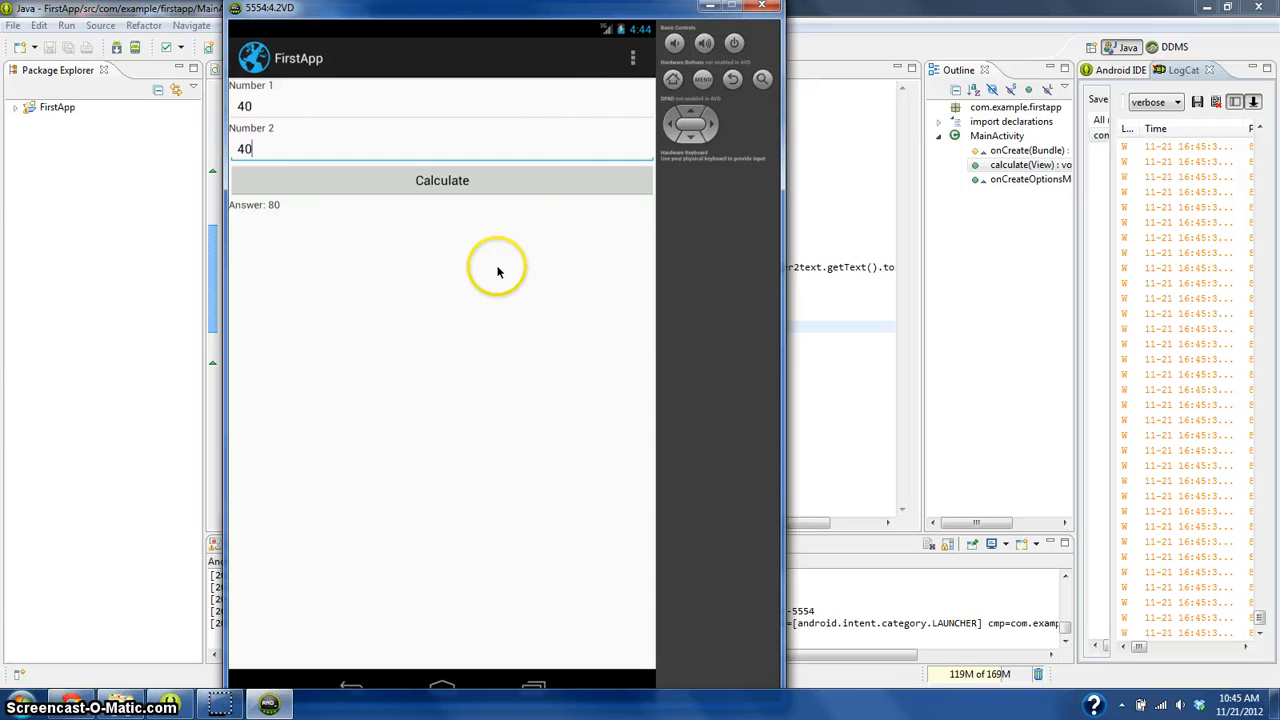
mouse_move(484, 232)
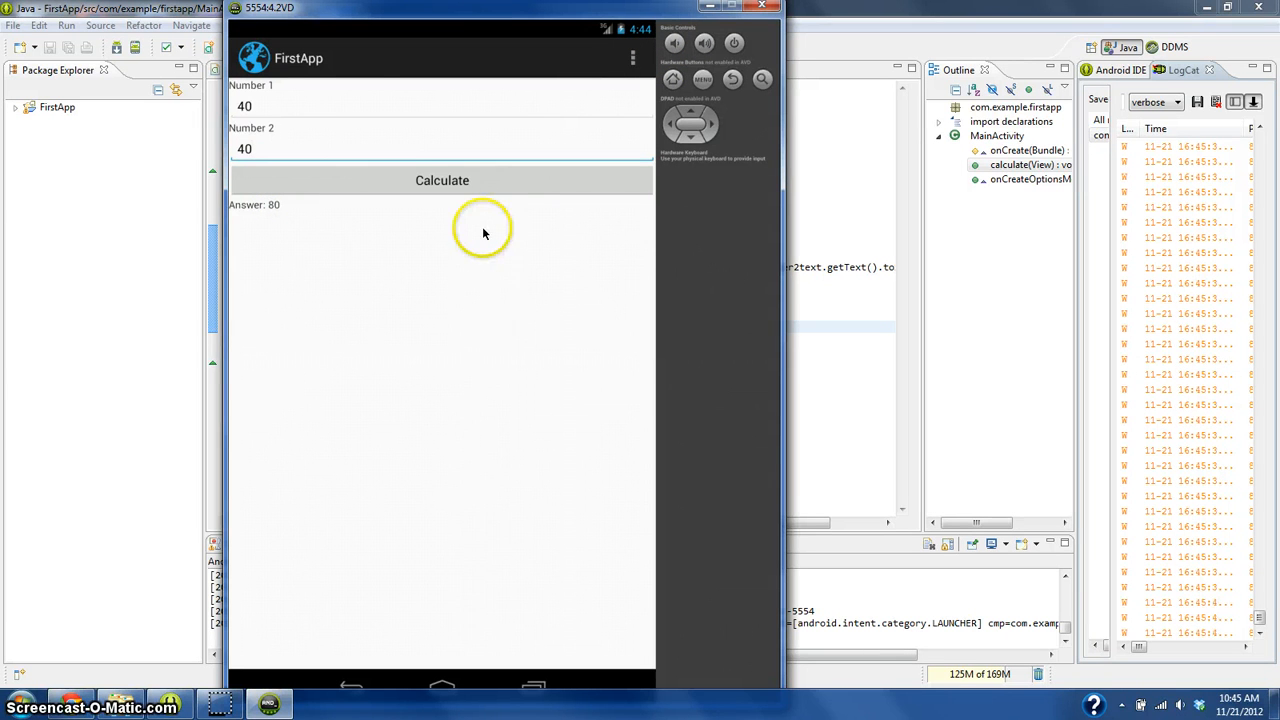
mouse_move(516, 318)
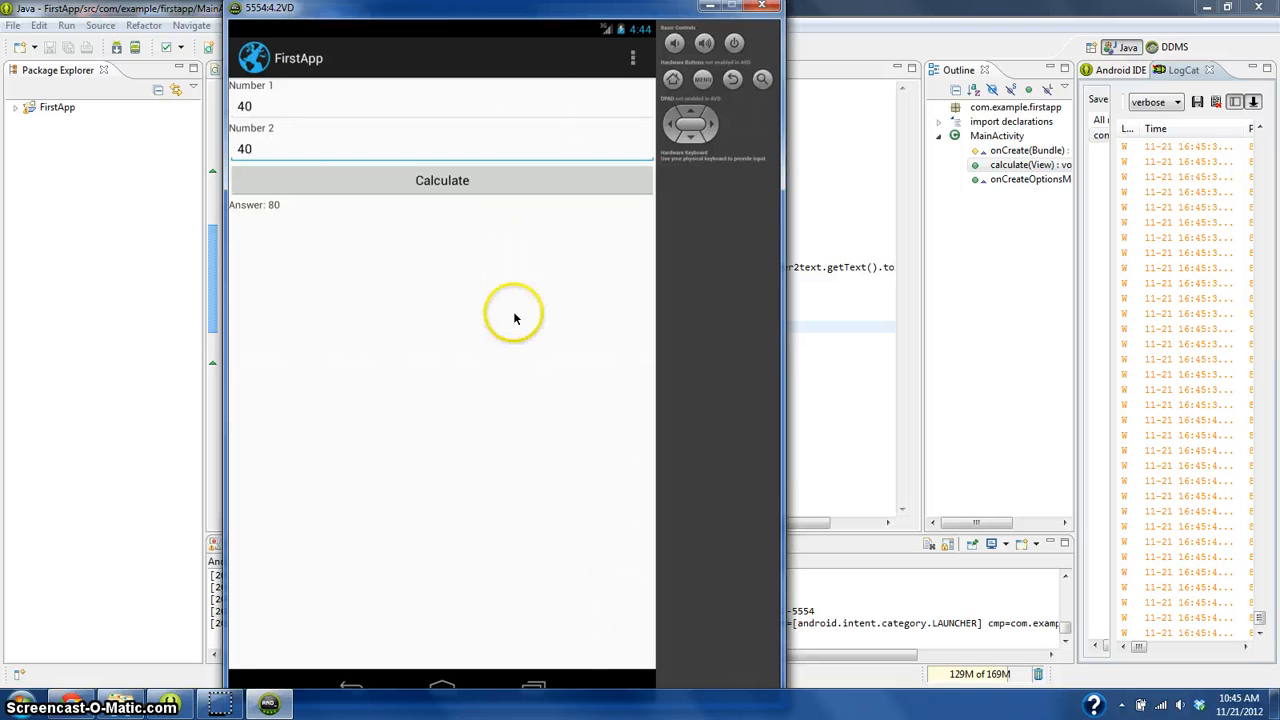
mouse_move(630, 256)
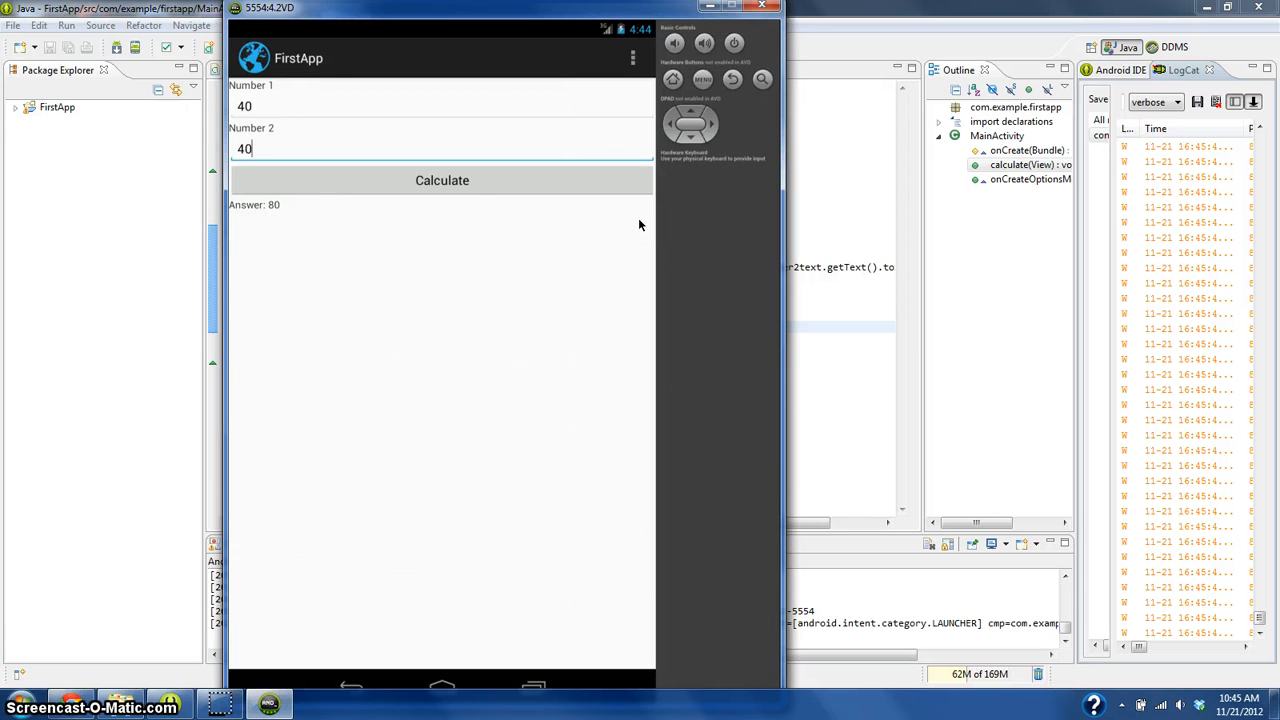
mouse_move(648, 218)
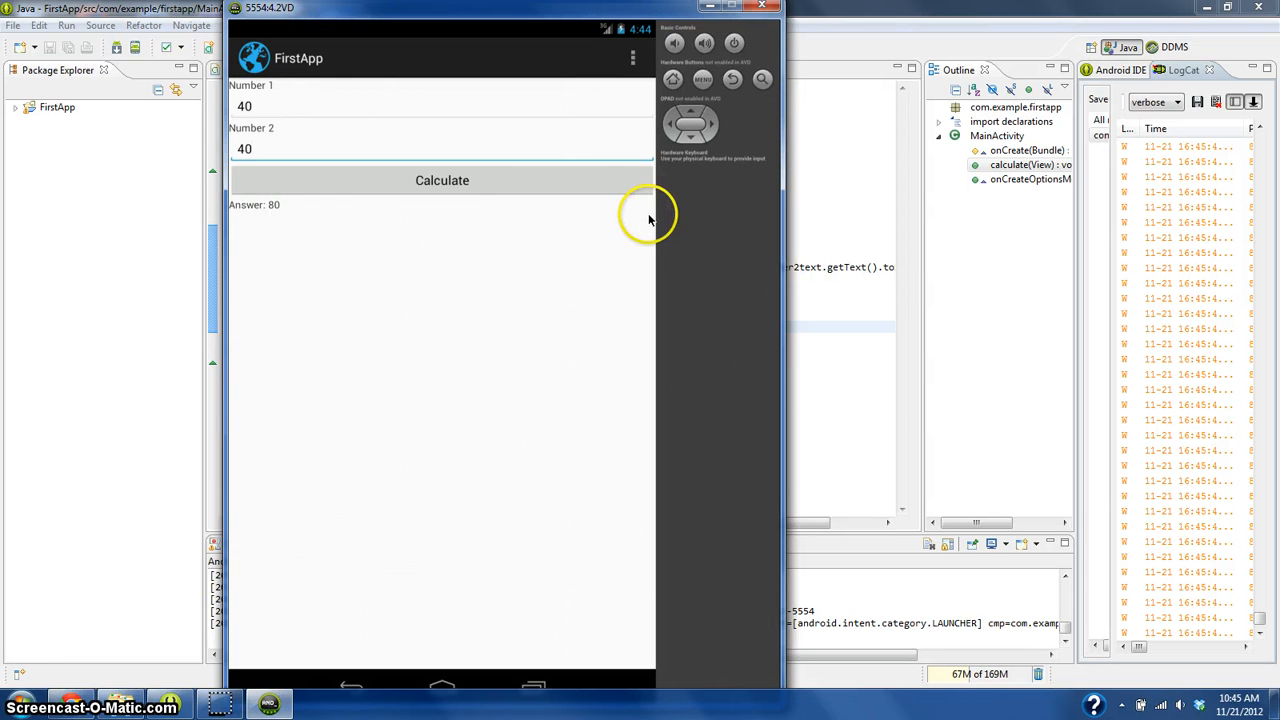
mouse_move(664, 196)
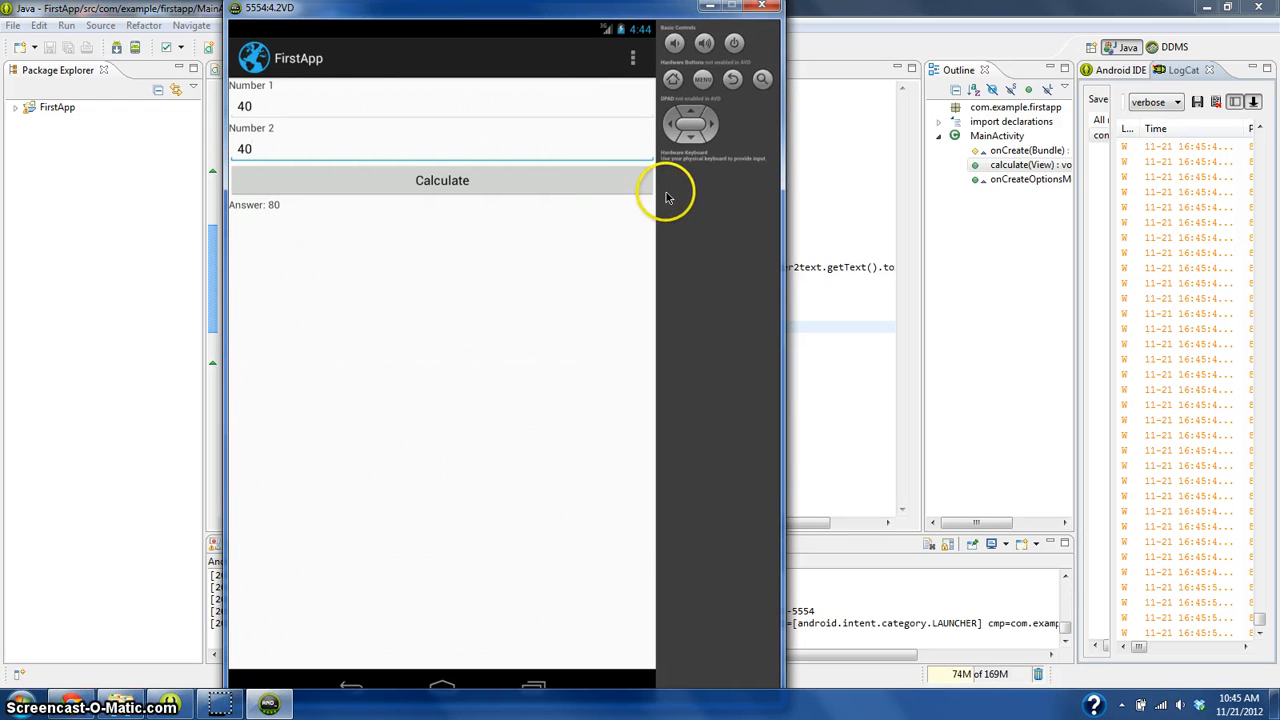
mouse_move(570, 276)
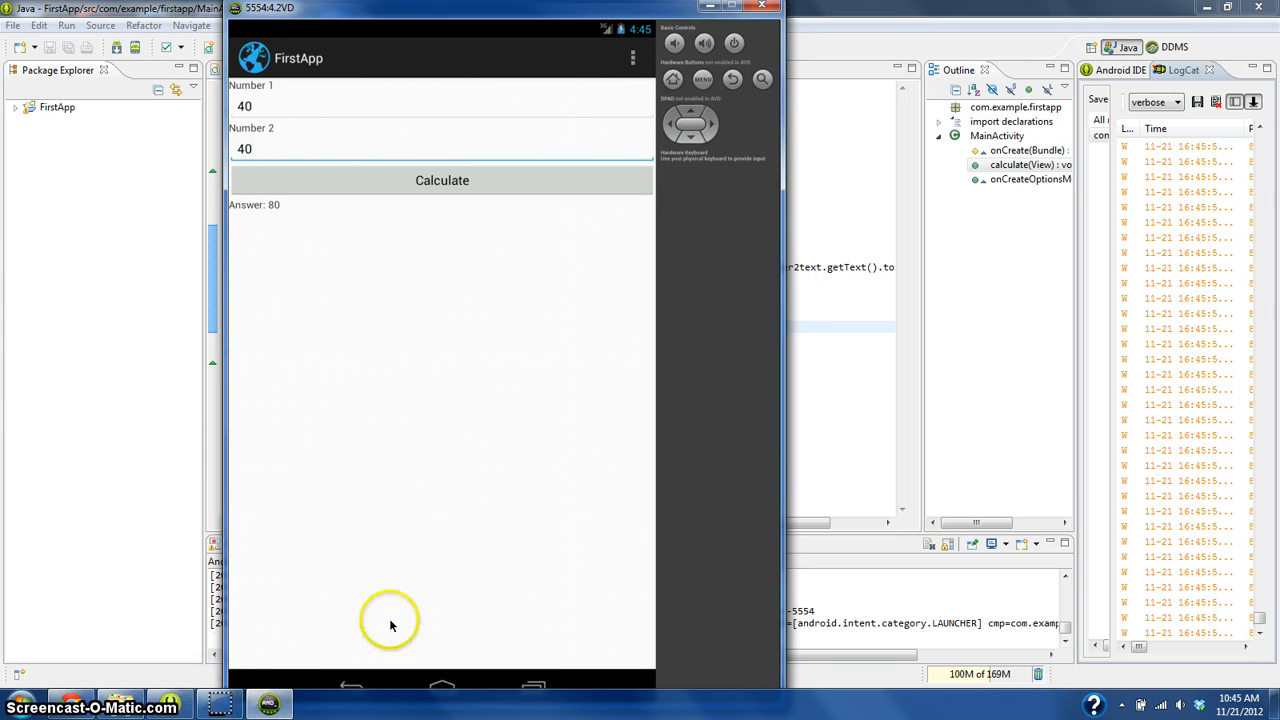
mouse_move(236, 700)
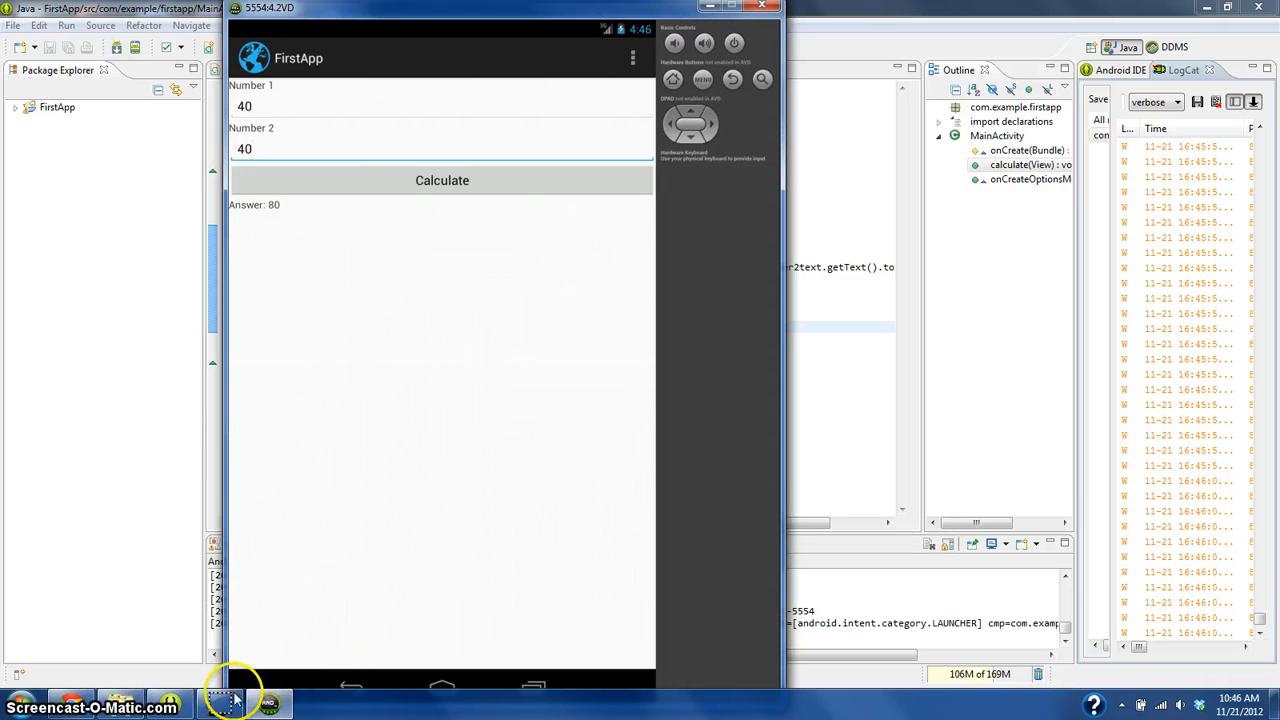